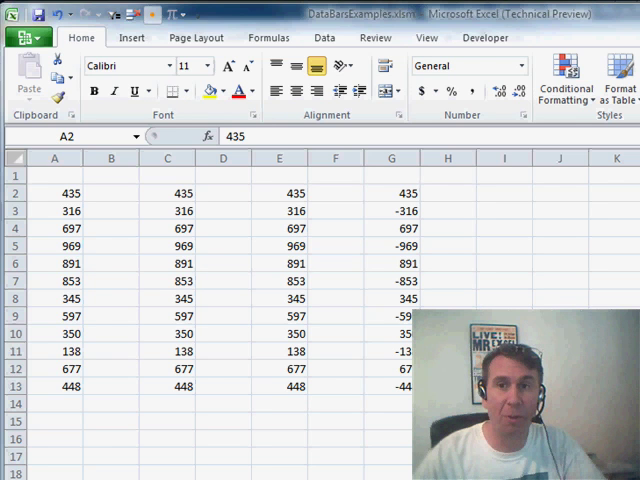
- Select the first column of numbers, rows 2 to 13, as the range to format
drag(56, 192, 56, 388)
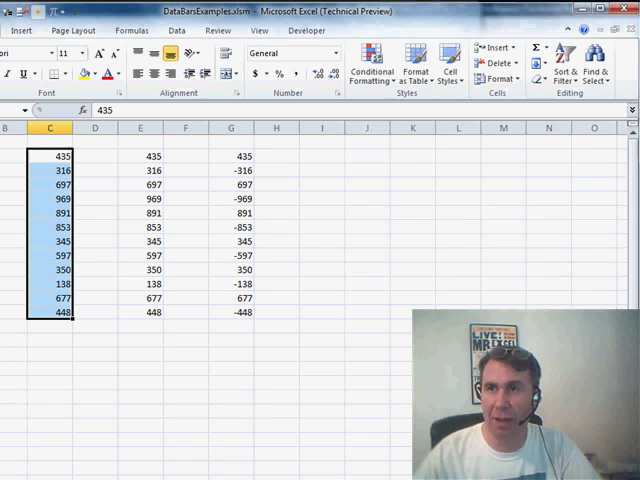
- Apply blue gradient data bars to the selected column via Conditional Formatting > Data Bars
click(376, 60)
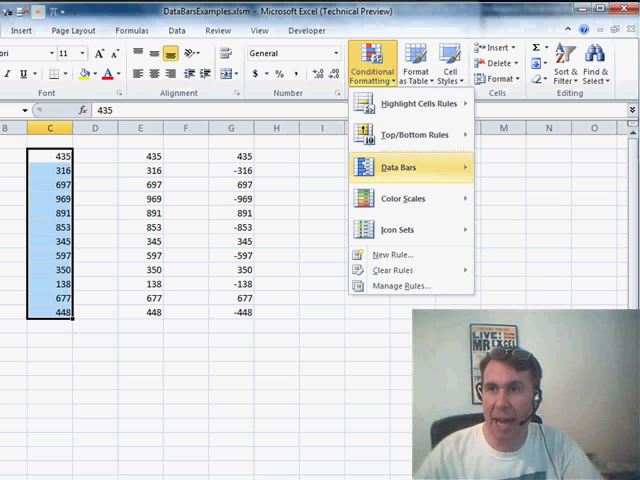
click(396, 168)
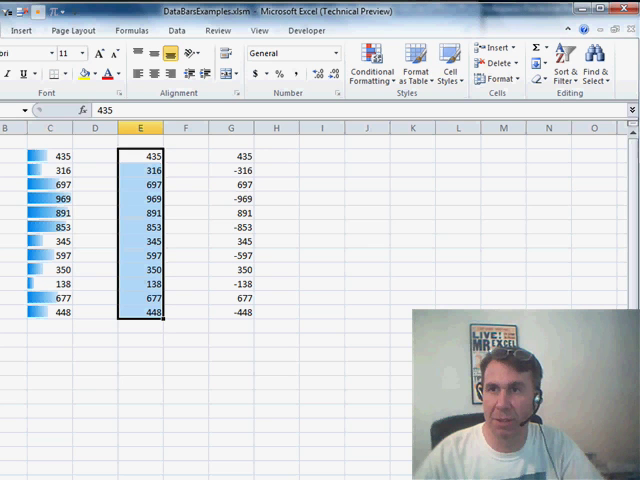
- Apply solid blue data bars to cells E2:E13
click(372, 60)
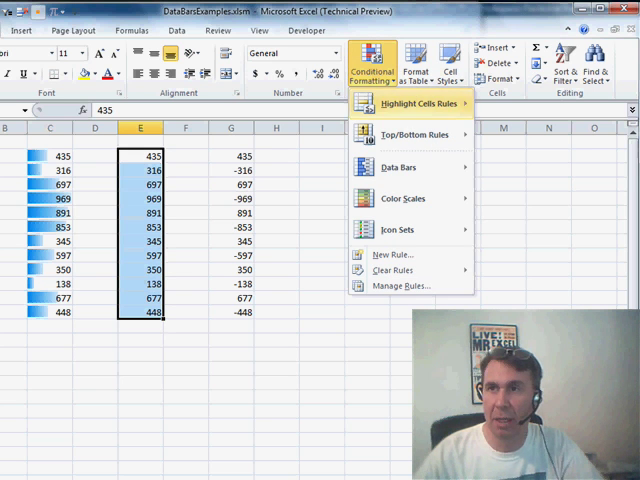
click(400, 166)
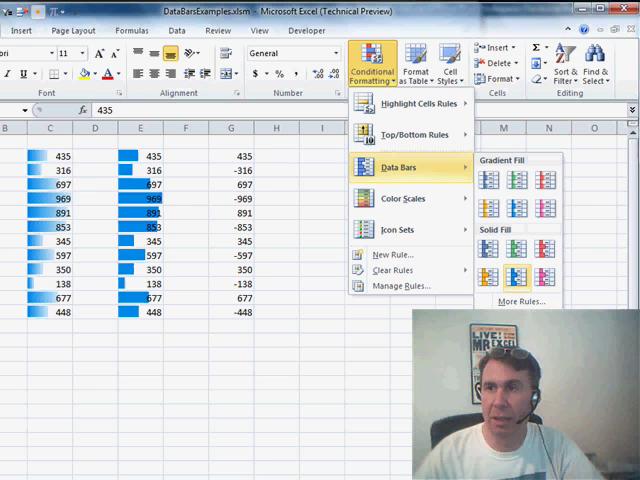
click(504, 176)
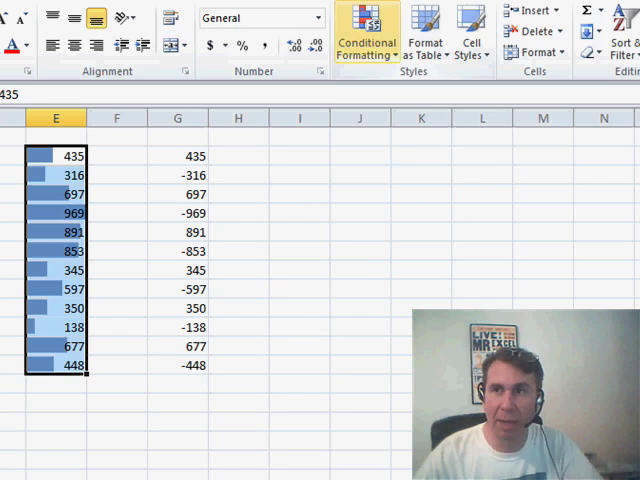
- Review the formatting rules in the Rules Manager and close it unchanged
click(364, 48)
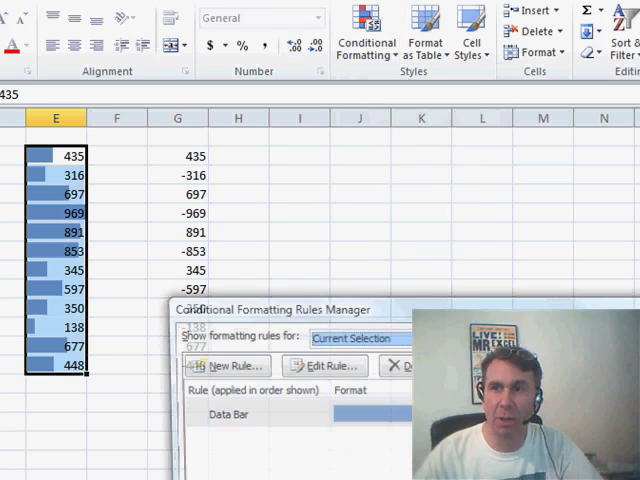
click(324, 364)
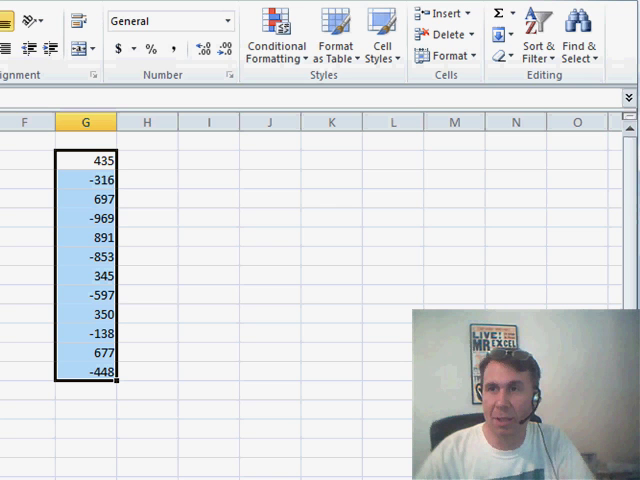
- Apply green gradient data bars to G2:G13, negatives showing as red bars
click(276, 36)
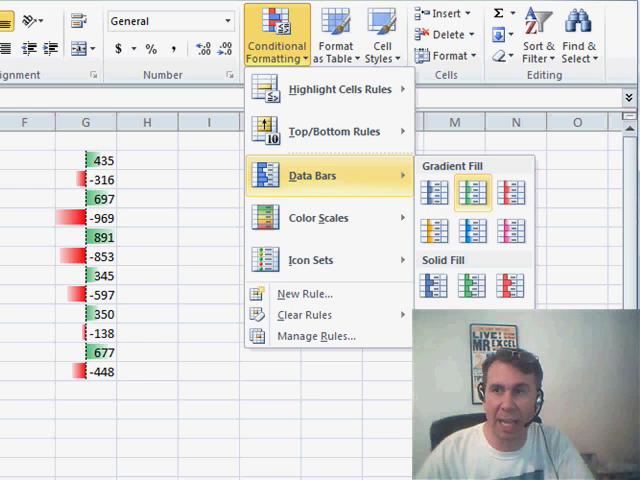
click(468, 190)
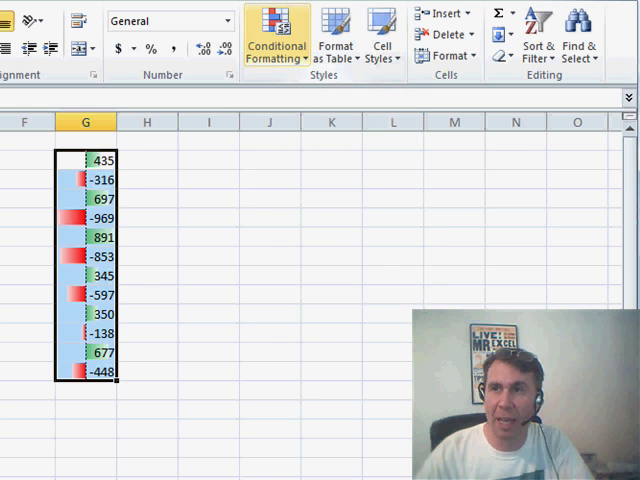
click(276, 40)
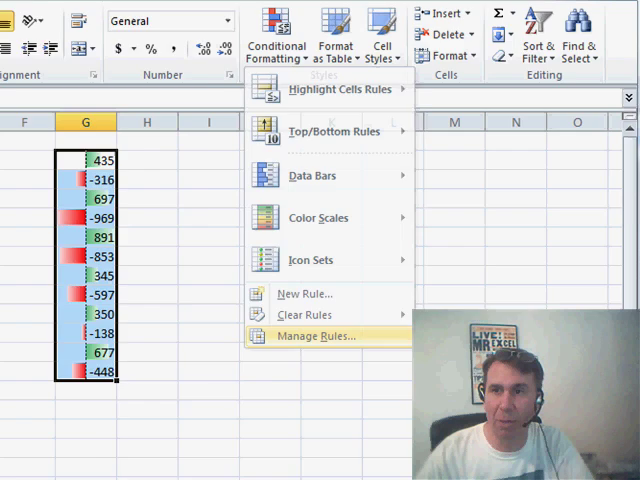
- Inspect the Negative Value and Axis settings of column G's data bar rule
click(310, 336)
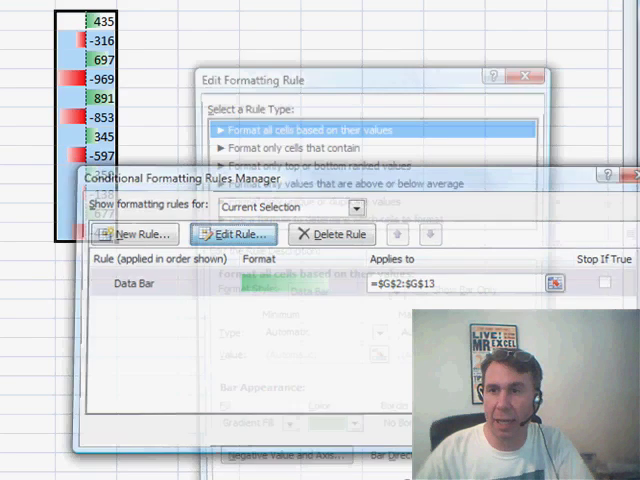
click(232, 234)
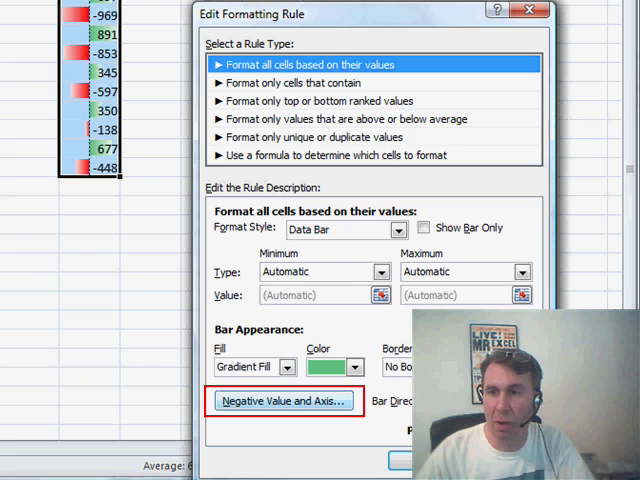
click(282, 400)
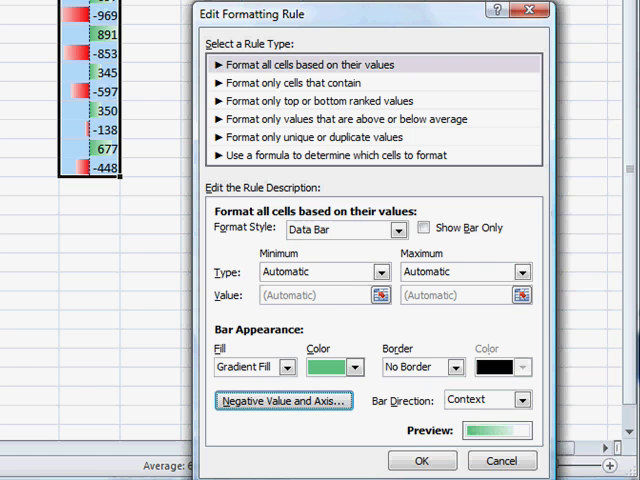
- Accept the rule unchanged and close the Rules Manager to return to the sheet
click(420, 460)
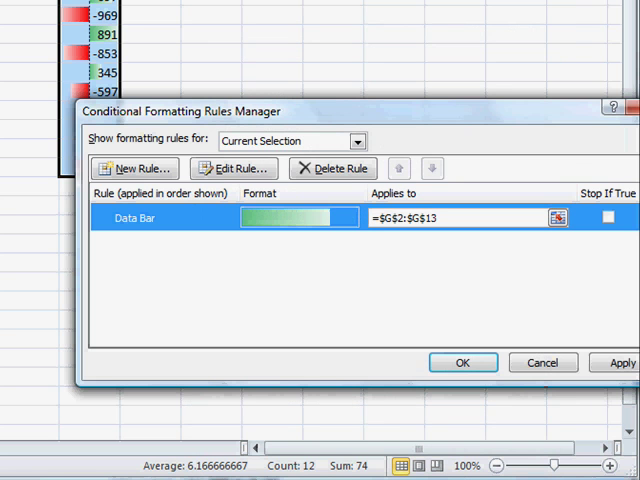
click(462, 362)
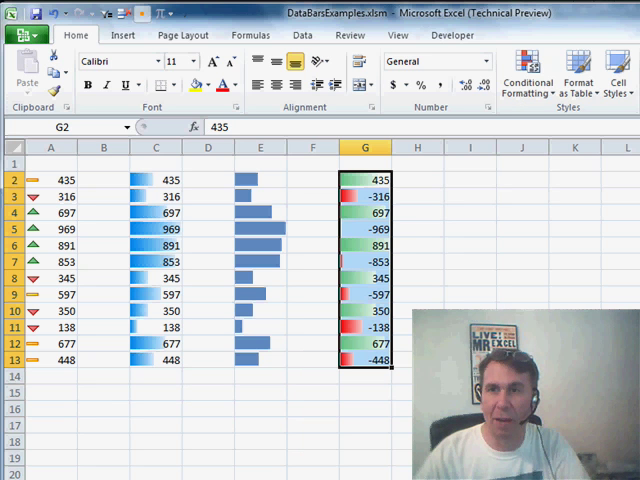